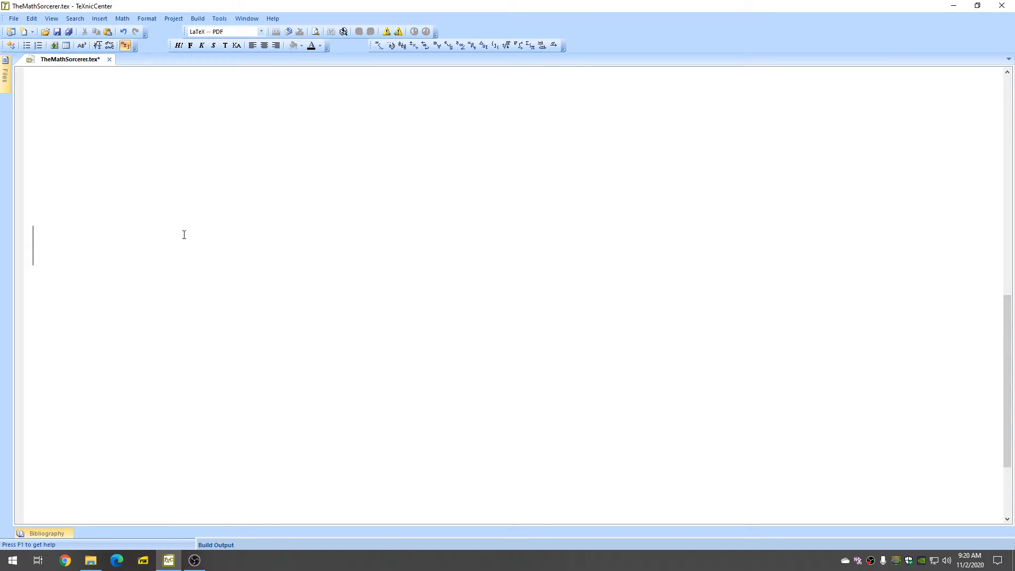
Step: Type the inline math expression $\displaystyle \lim_{x \to \infty}$ into the editor
{"action": "type", "text": "$"}
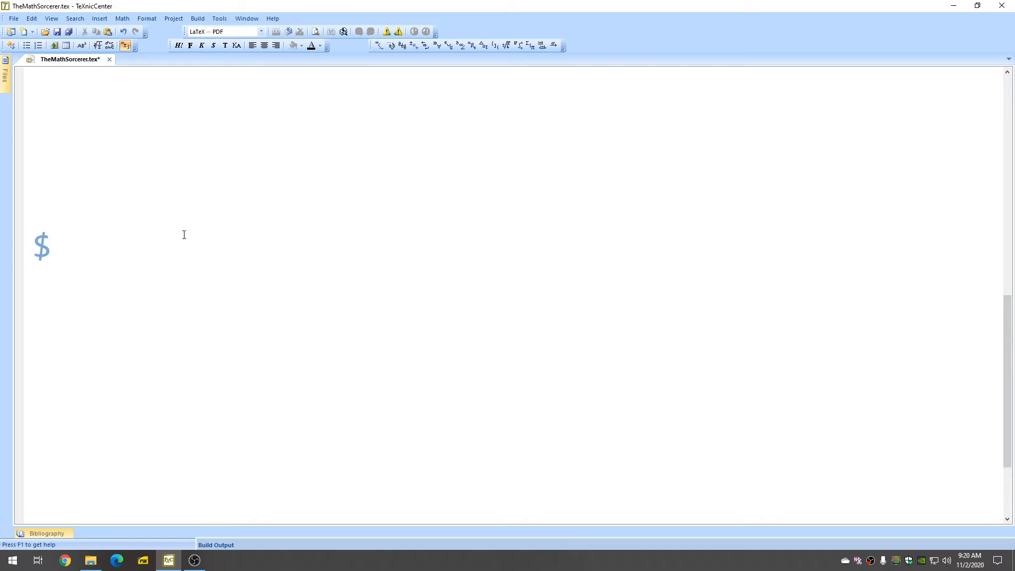
{"action": "type", "text": "\\d"}
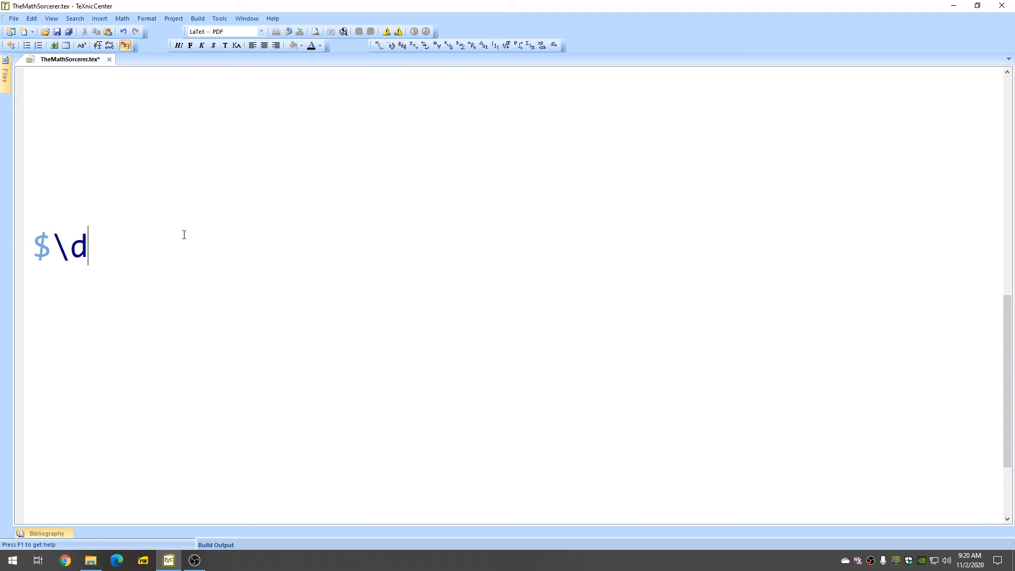
{"action": "type", "text": "isplaystyle"}
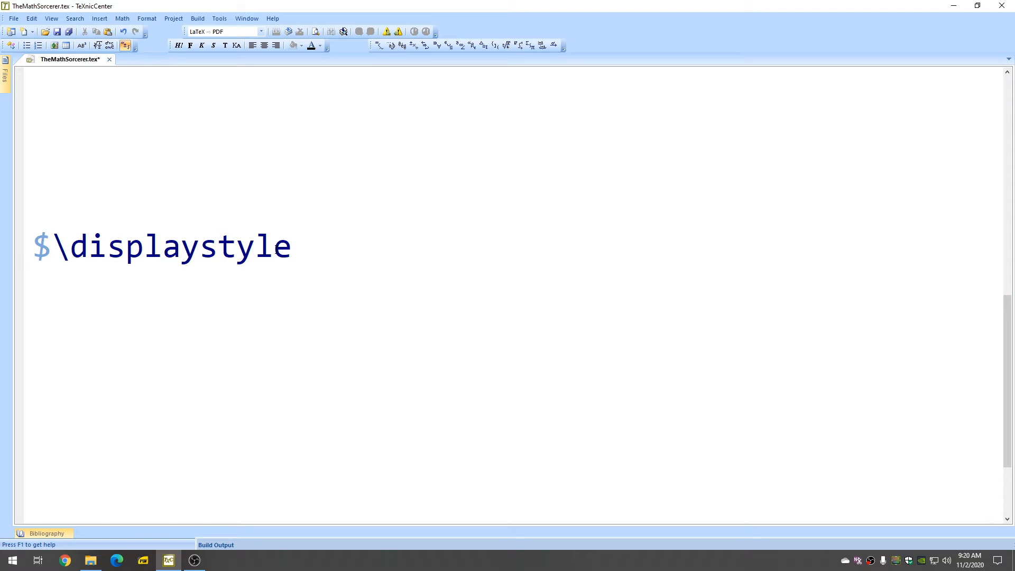
{"action": "mouse_move", "coordinate": [320, 266]}
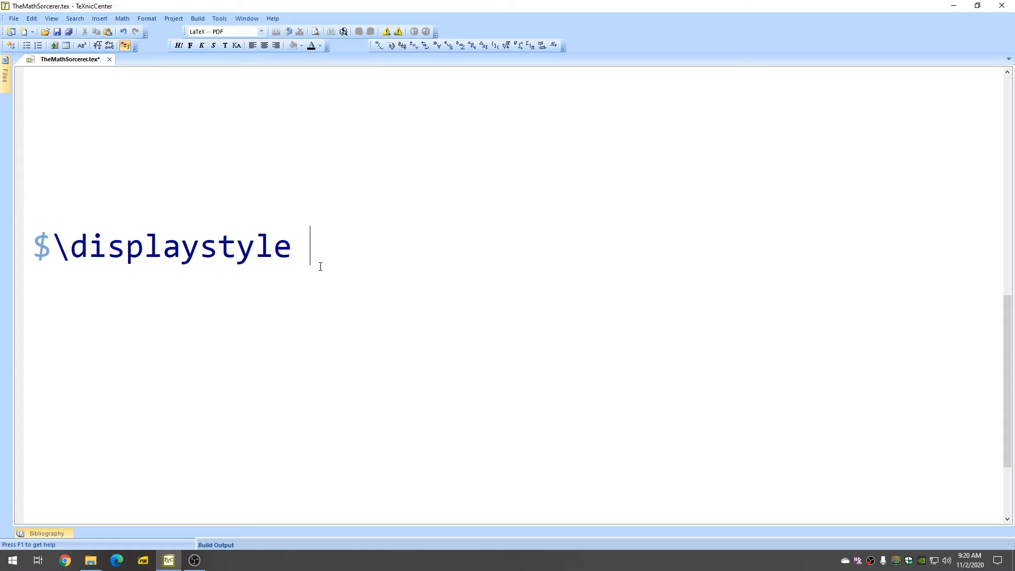
{"action": "type", "text": "\\lim"}
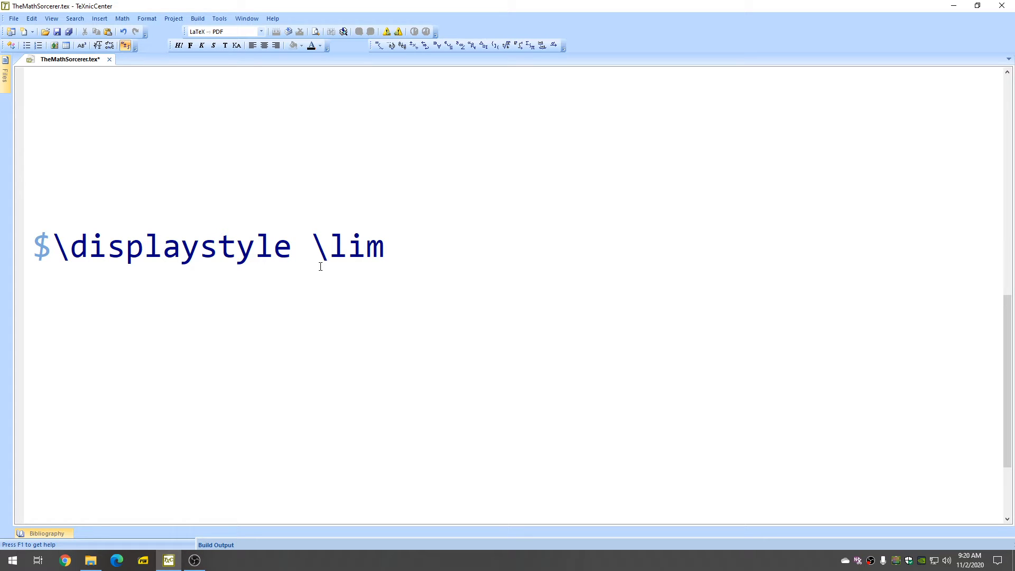
{"action": "type", "text": "_"}
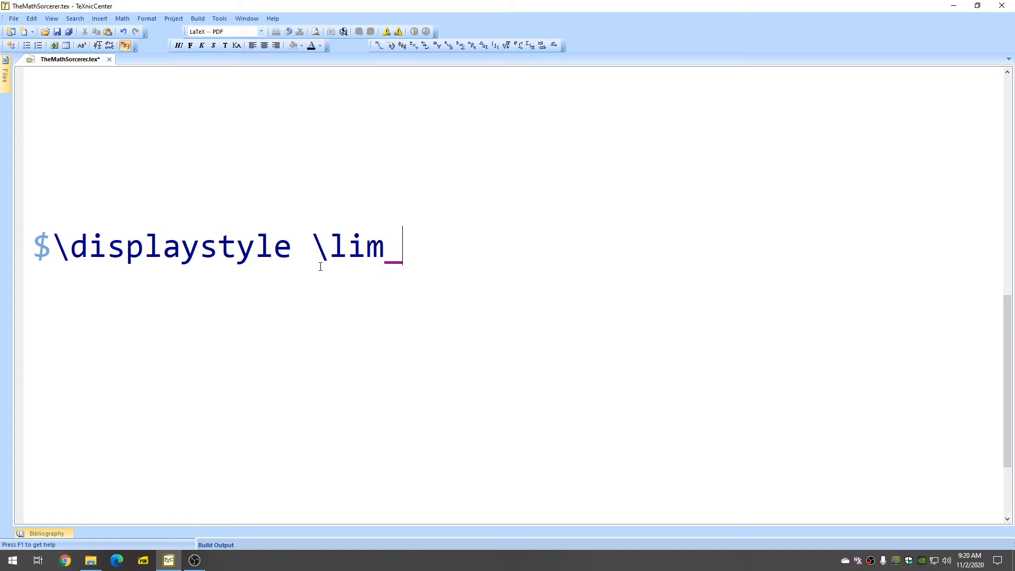
{"action": "type", "text": "{"}
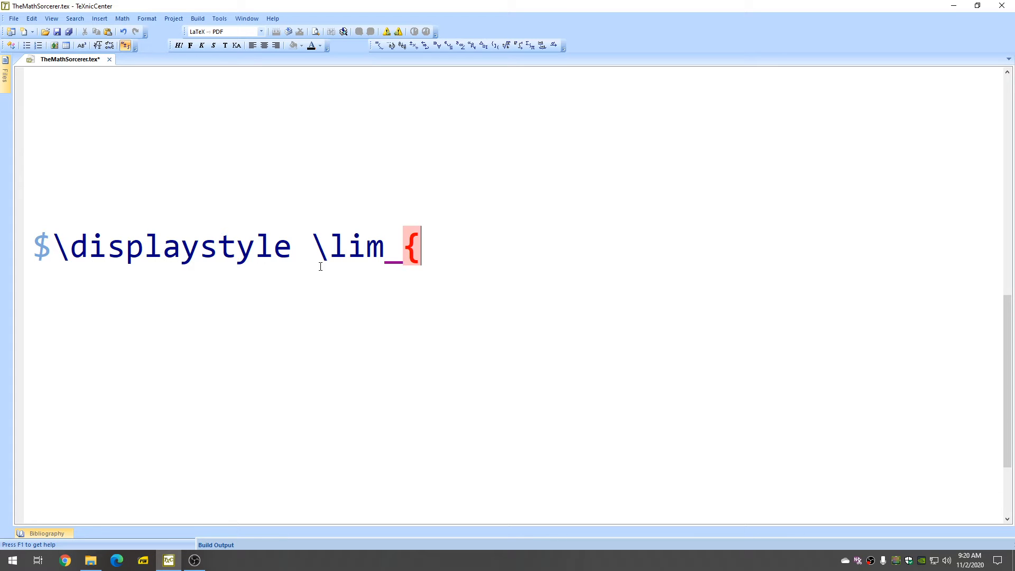
{"action": "type", "text": "x"}
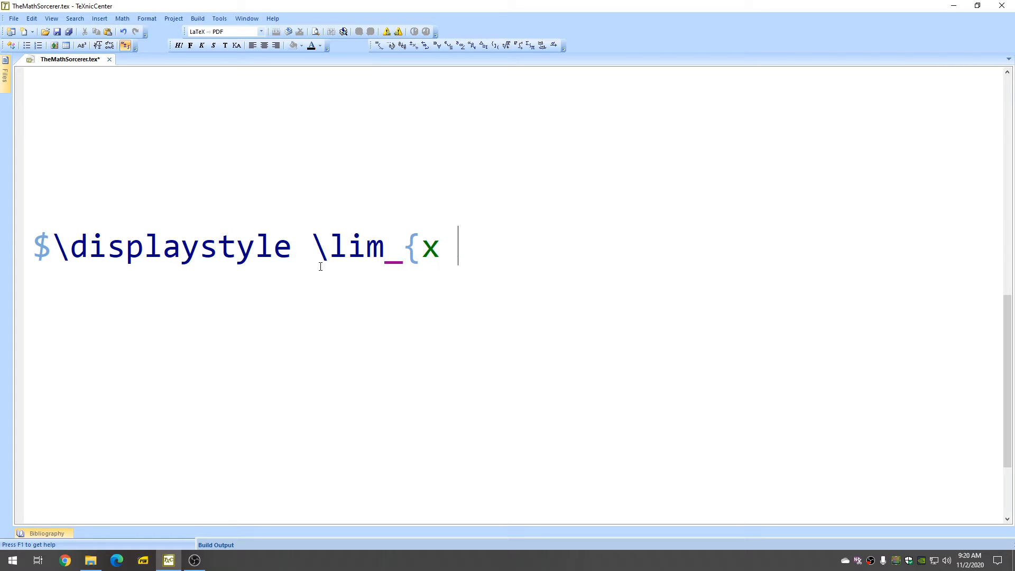
{"action": "type", "text": "\\to"}
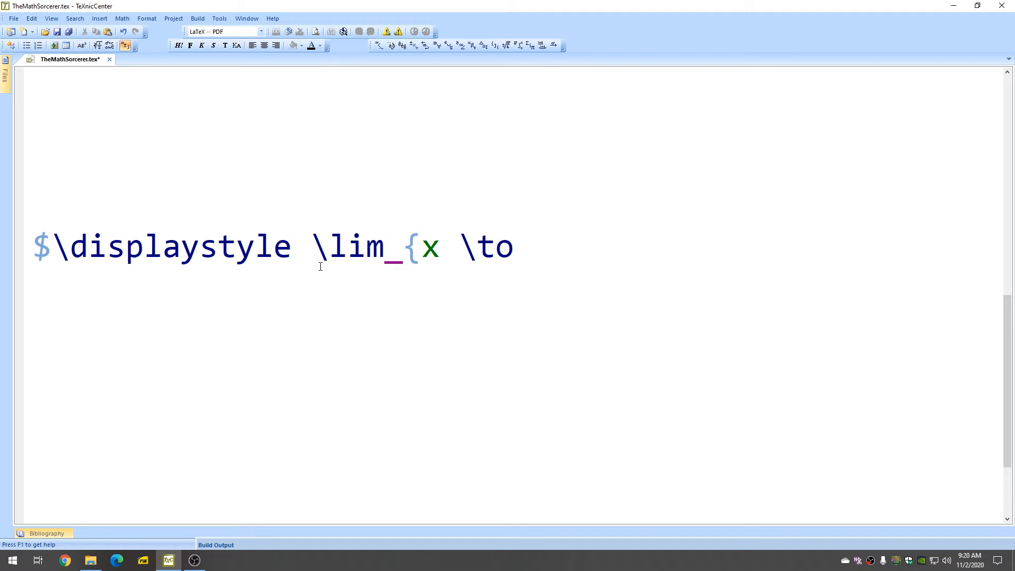
{"action": "mouse_move", "coordinate": [473, 248]}
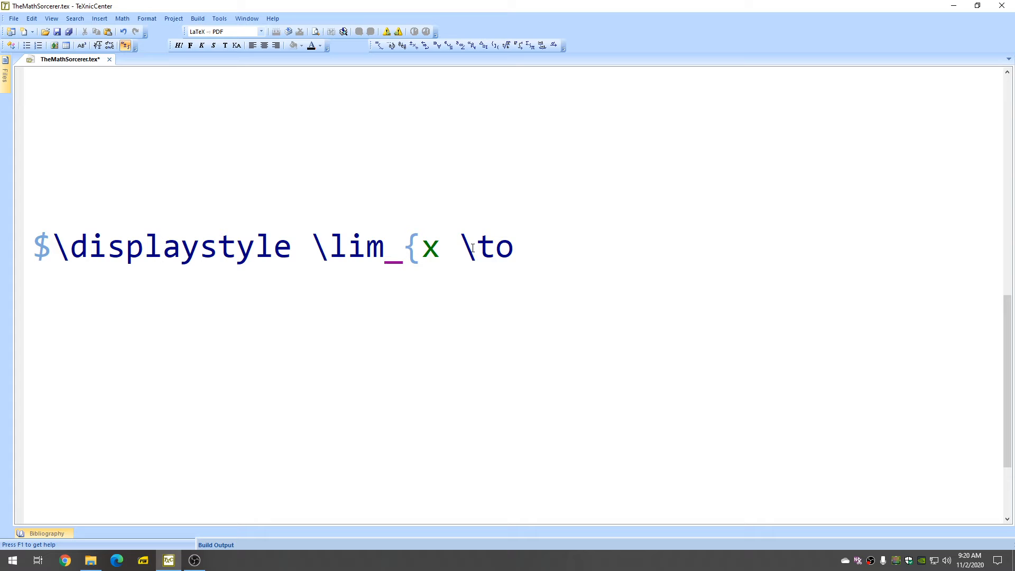
{"action": "type", "text": "\\infty"}
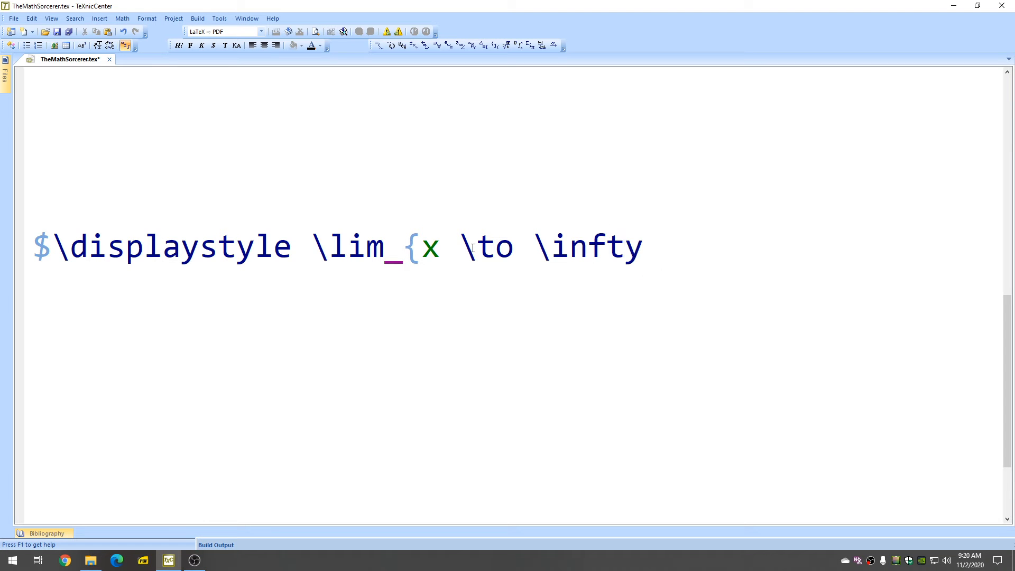
{"action": "type", "text": "}"}
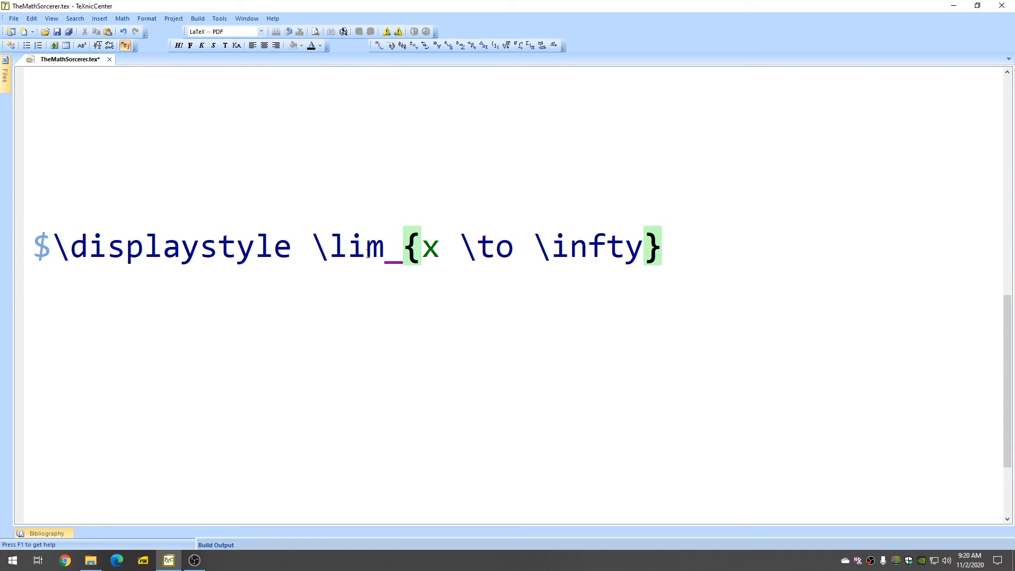
{"action": "type", "text": "$"}
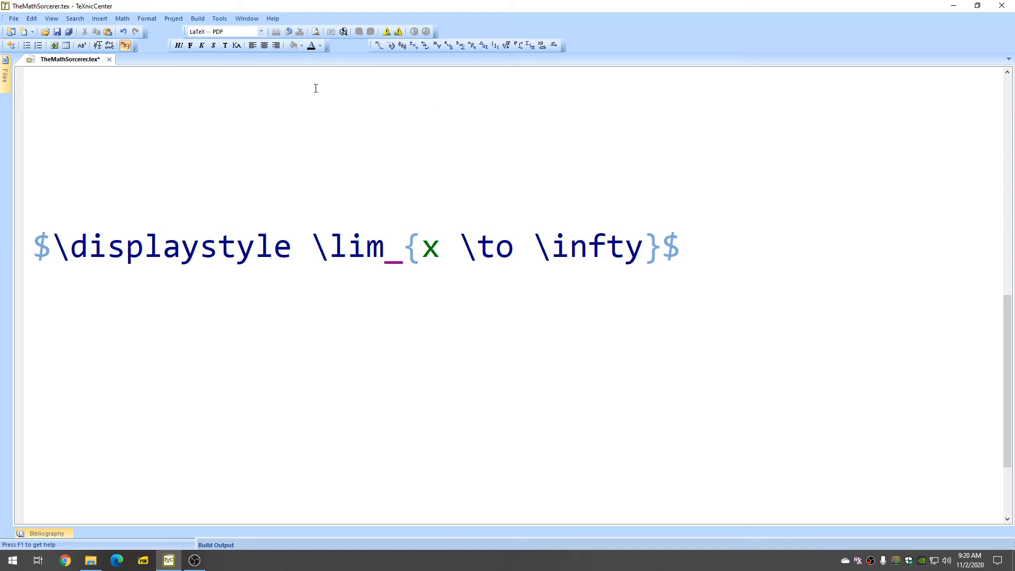
Step: Build and view the limit line as a PDF in Sumatra, then return to the source
{"action": "left_click", "coordinate": [198, 18]}
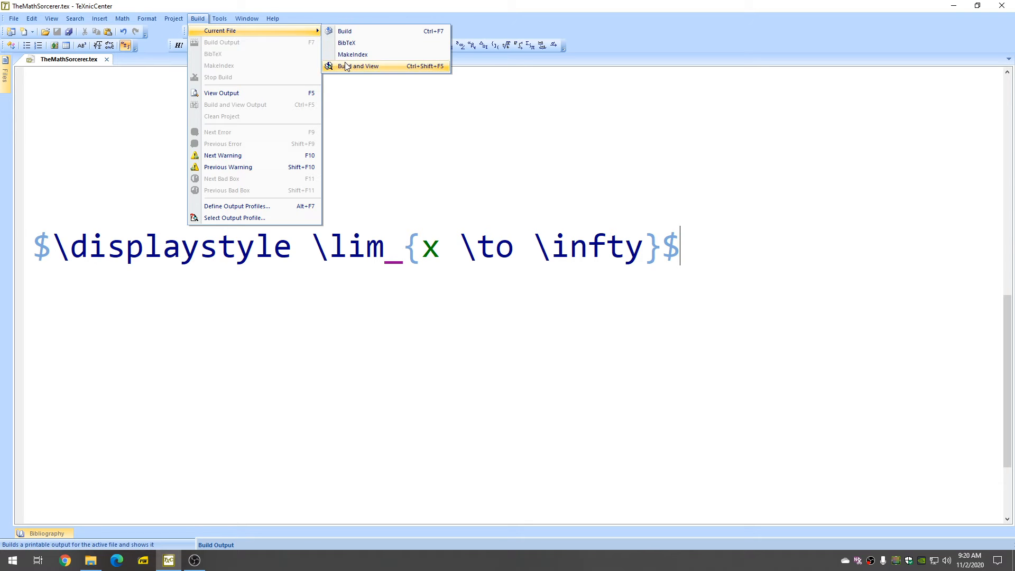
{"action": "left_click", "coordinate": [360, 66]}
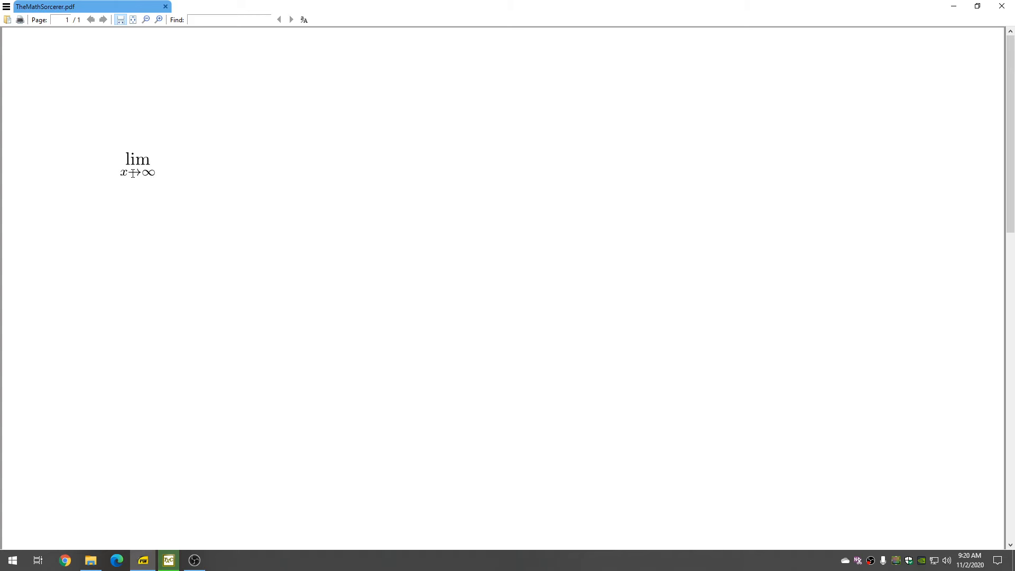
{"action": "left_click", "coordinate": [168, 560]}
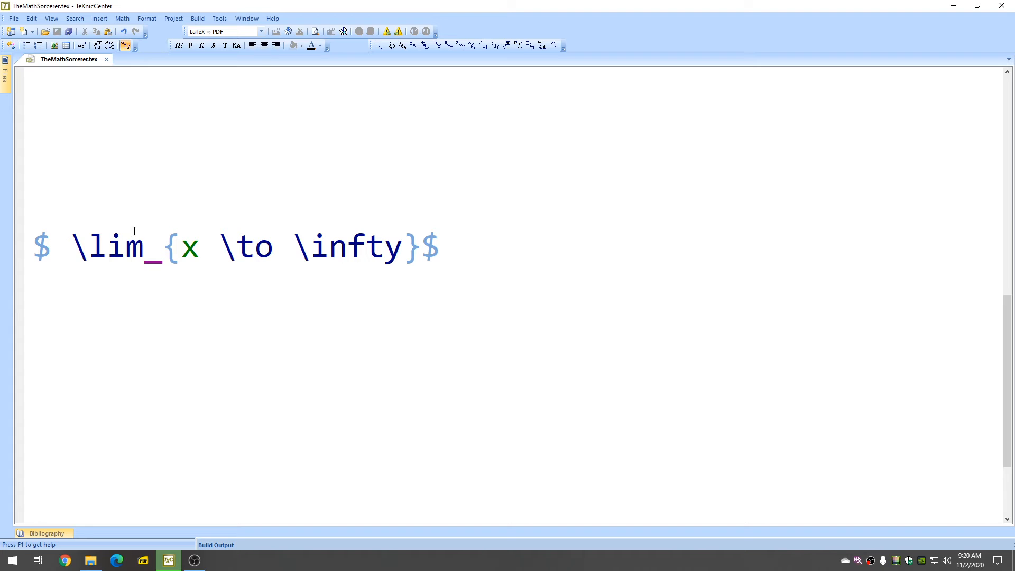
{"action": "left_click", "coordinate": [197, 18]}
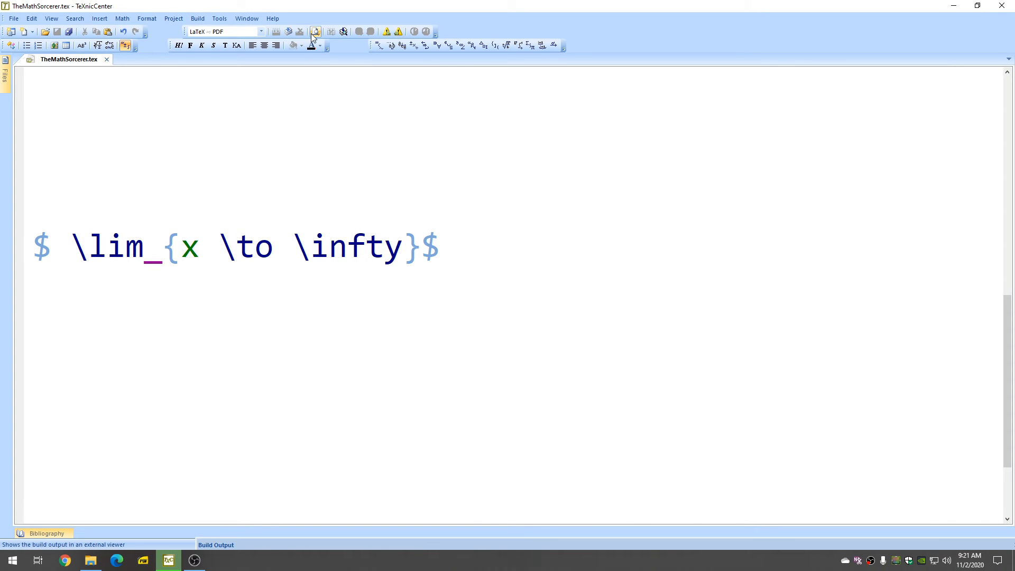
{"action": "left_click", "coordinate": [314, 31]}
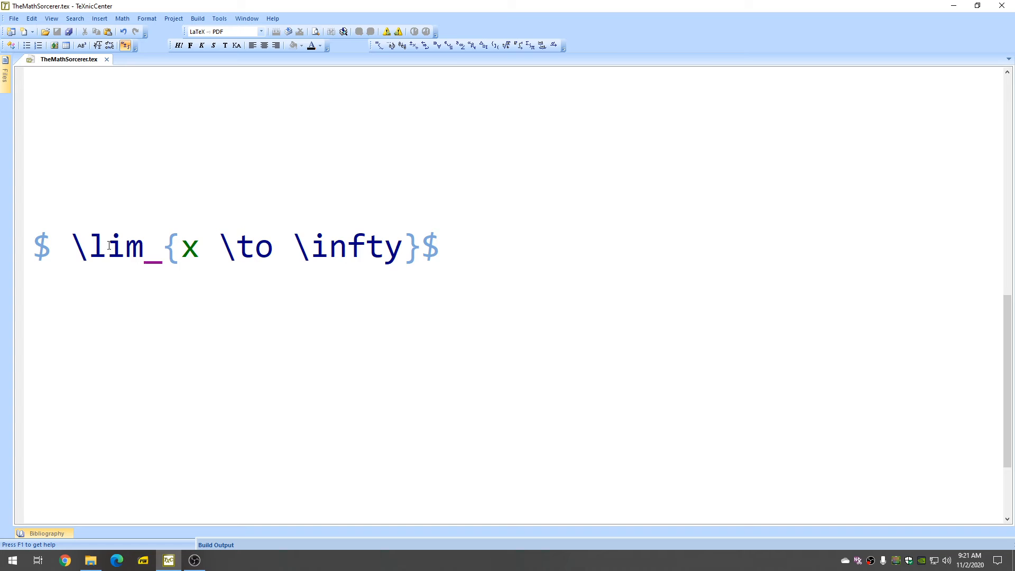
Step: Restore \displaystyle, add \frac{1}{x}=0 before the closing $, and compile
{"action": "type", "text": "\\displaystyle"}
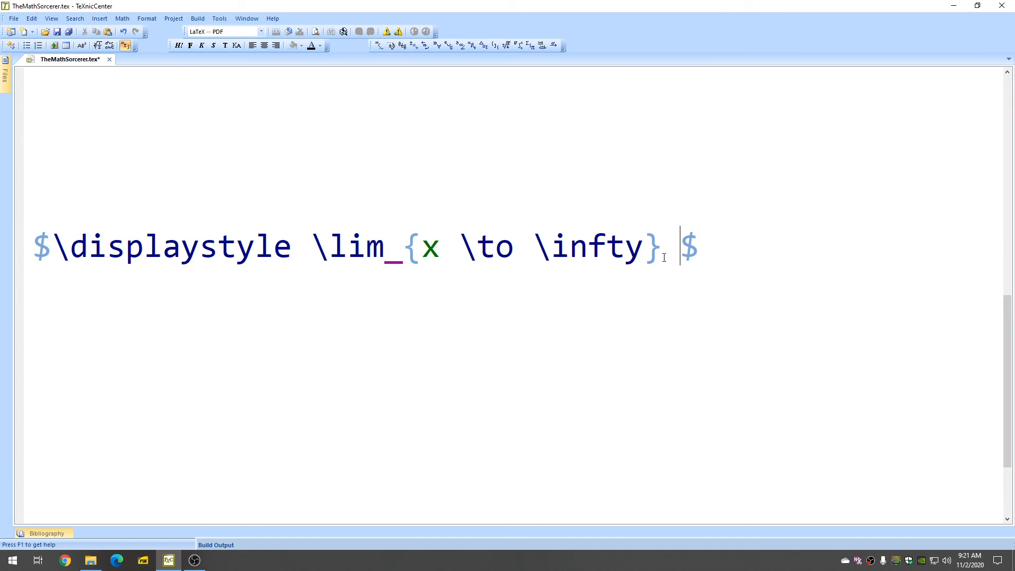
{"action": "type", "text": "\\f"}
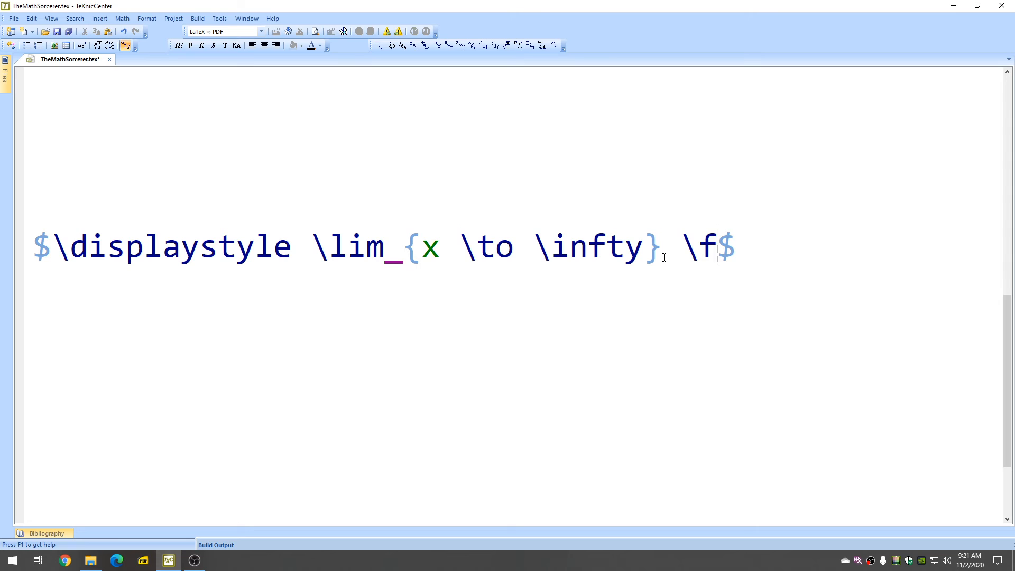
{"action": "type", "text": "rac{1}{x"}
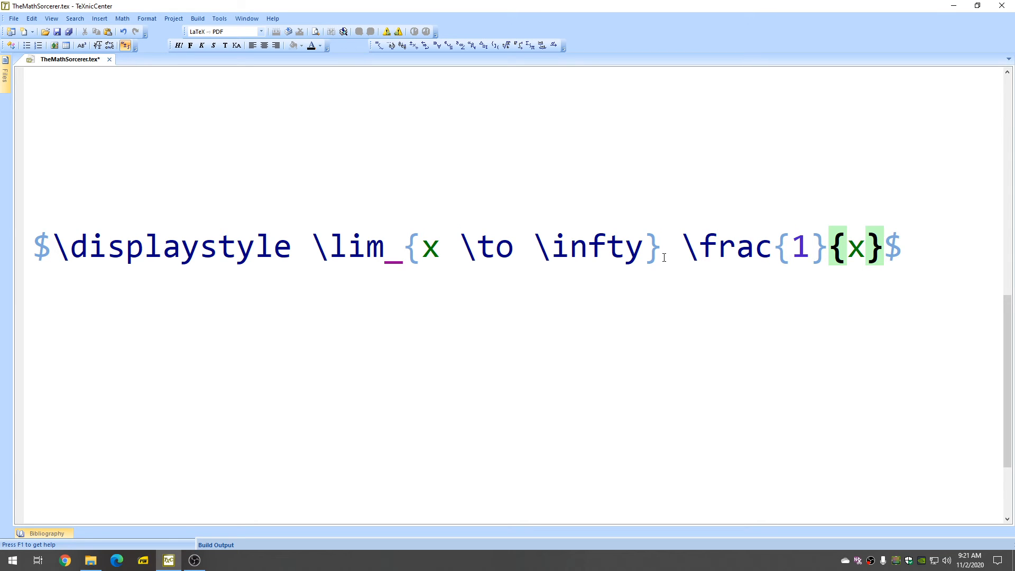
{"action": "type", "text": "=0"}
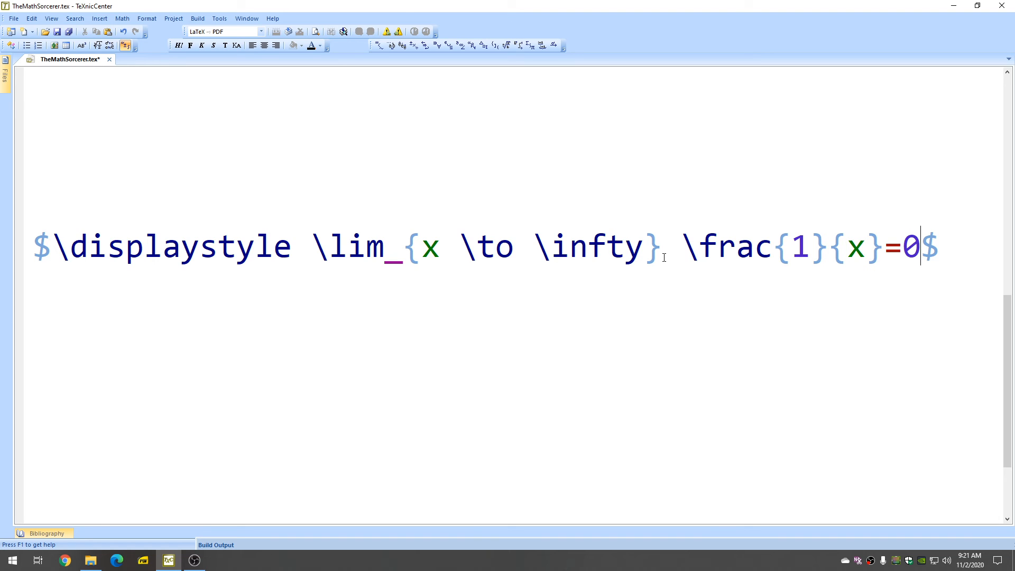
{"action": "left_click", "coordinate": [197, 18]}
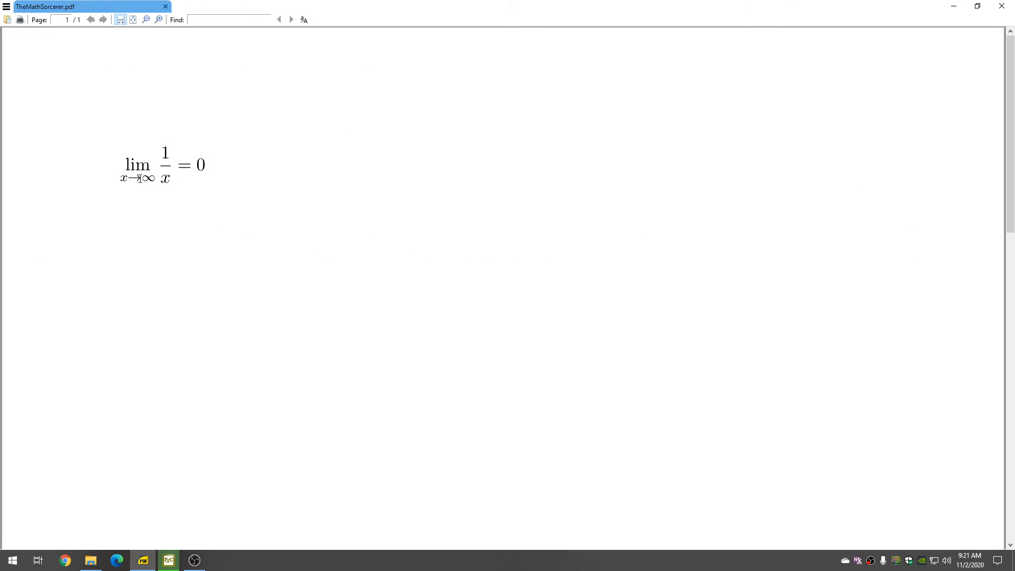
{"action": "mouse_move", "coordinate": [218, 177]}
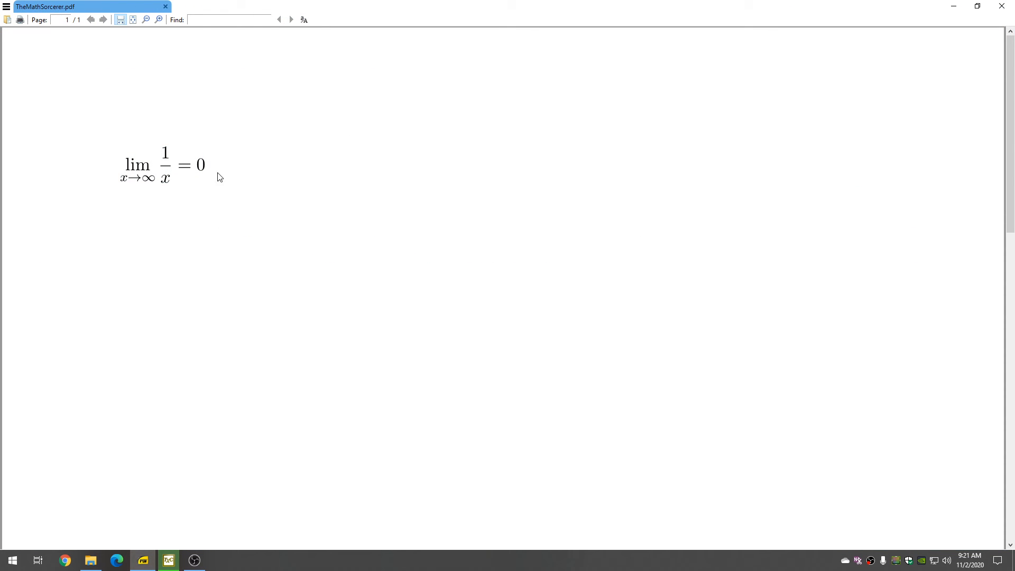
{"action": "mouse_move", "coordinate": [217, 195]}
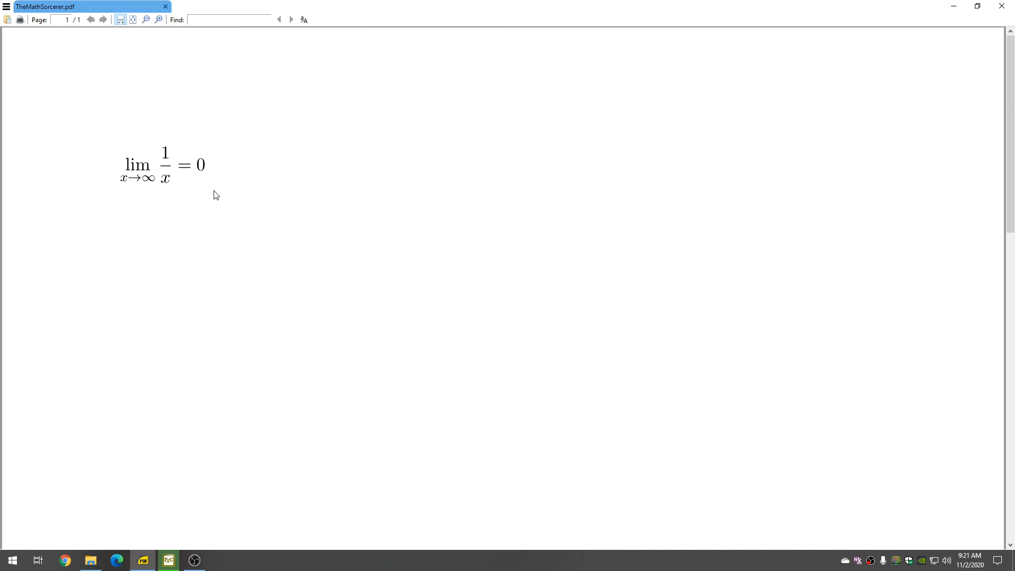
{"action": "mouse_move", "coordinate": [178, 169]}
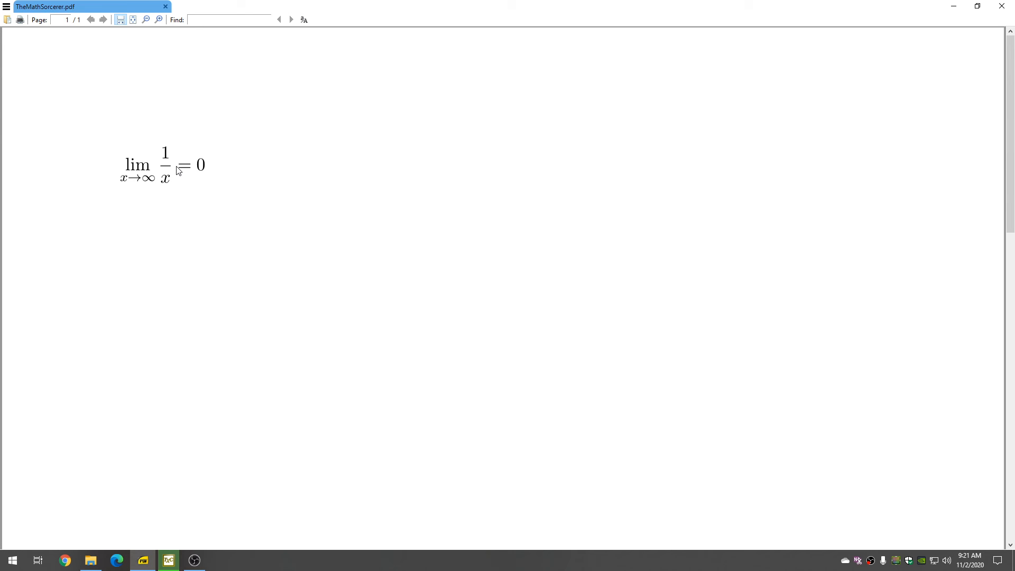
{"action": "mouse_move", "coordinate": [475, 184]}
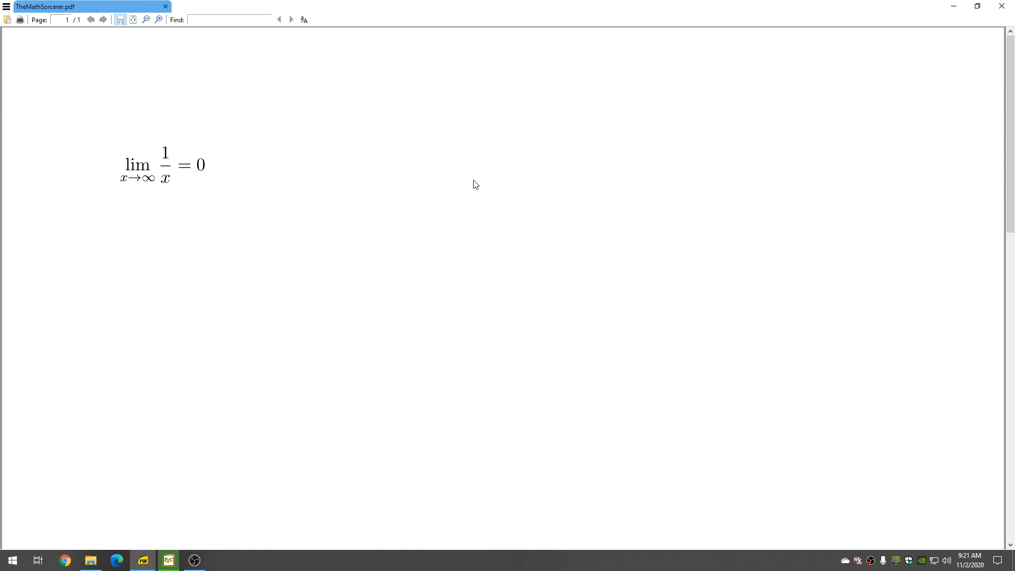
Step: Leave the rendered lim 1/x = 0 in Sumatra and return to TeXnicCenter
{"action": "left_click", "coordinate": [168, 560]}
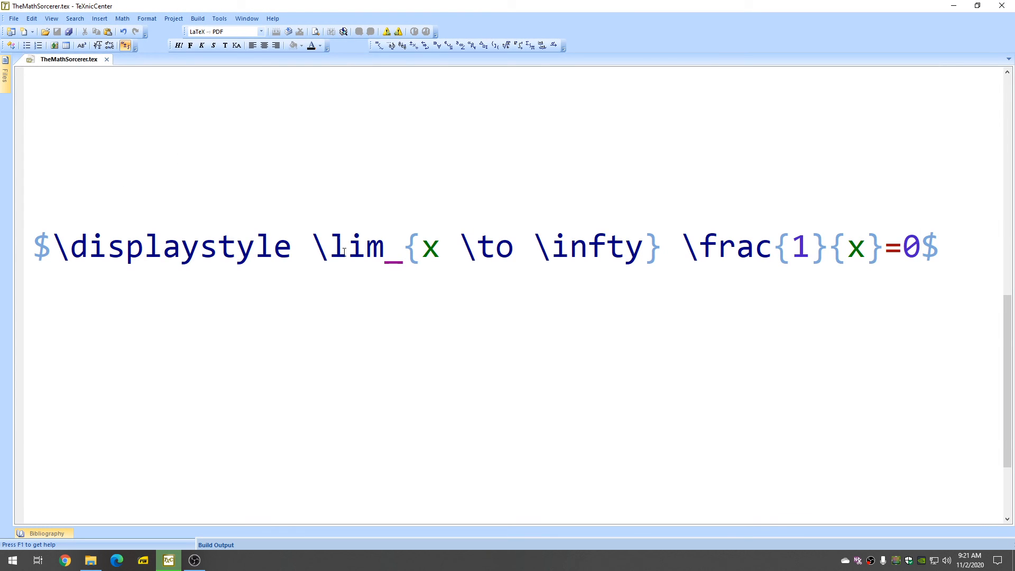
Step: Select the full $\displaystyle \lim_{x \to \infty} \frac{1}{x}=0$ line and copy it
{"action": "left_click", "coordinate": [918, 247]}
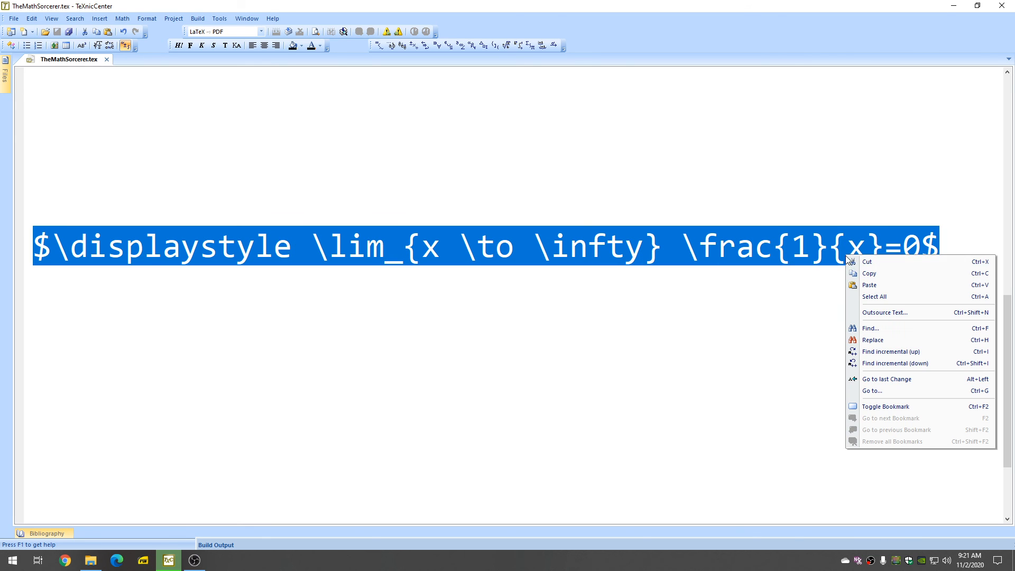
{"action": "left_click", "coordinate": [501, 252]}
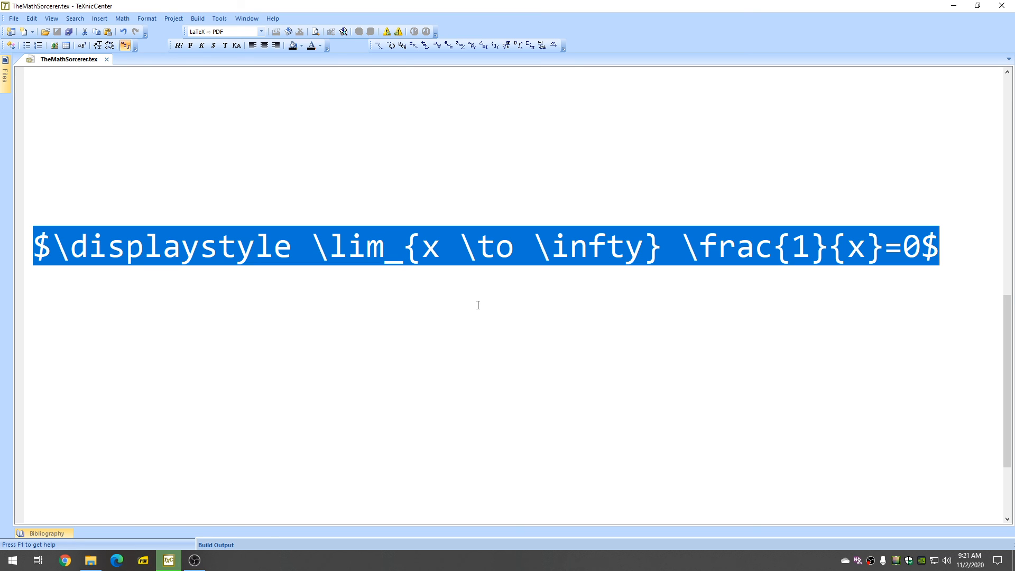
{"action": "mouse_move", "coordinate": [492, 564]}
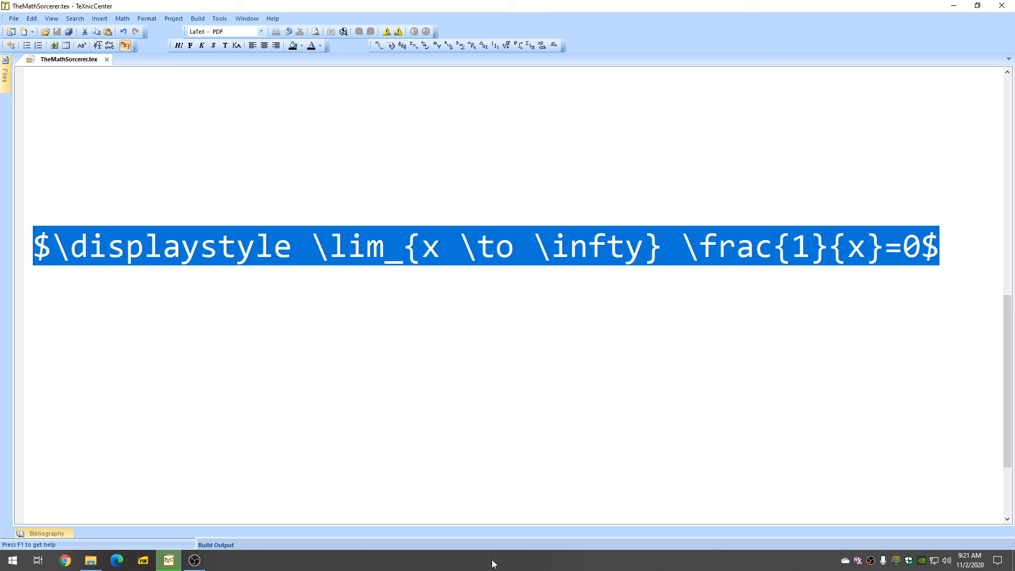